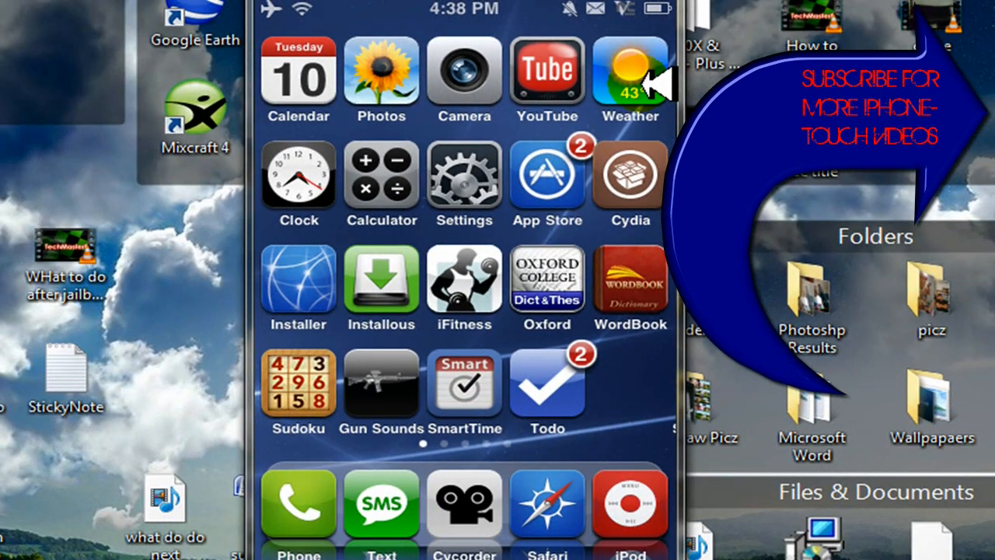
{"action": "mouse_move", "coordinate": [650, 168]}
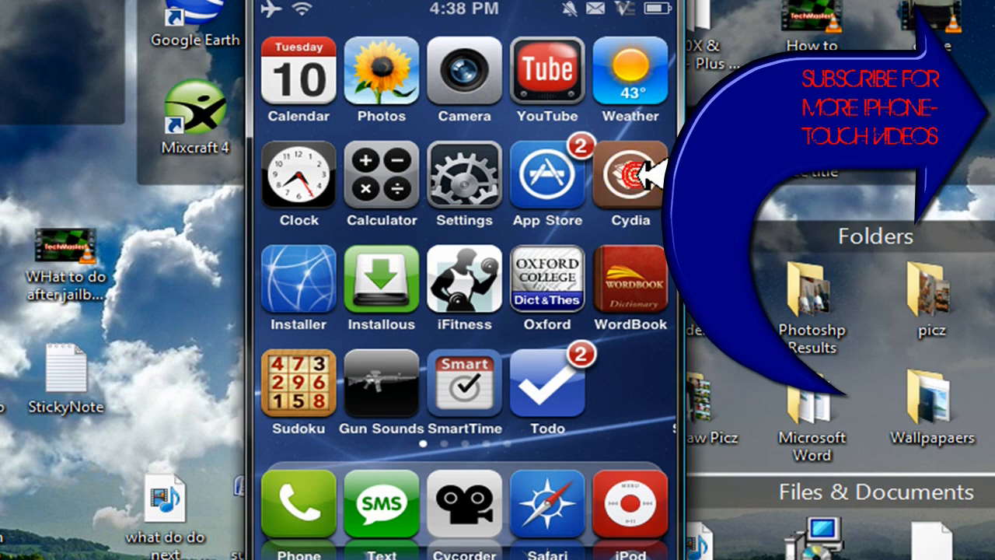
Launch Cydia from the home screen and wait for its data to load
{"action": "left_click", "coordinate": [629, 179]}
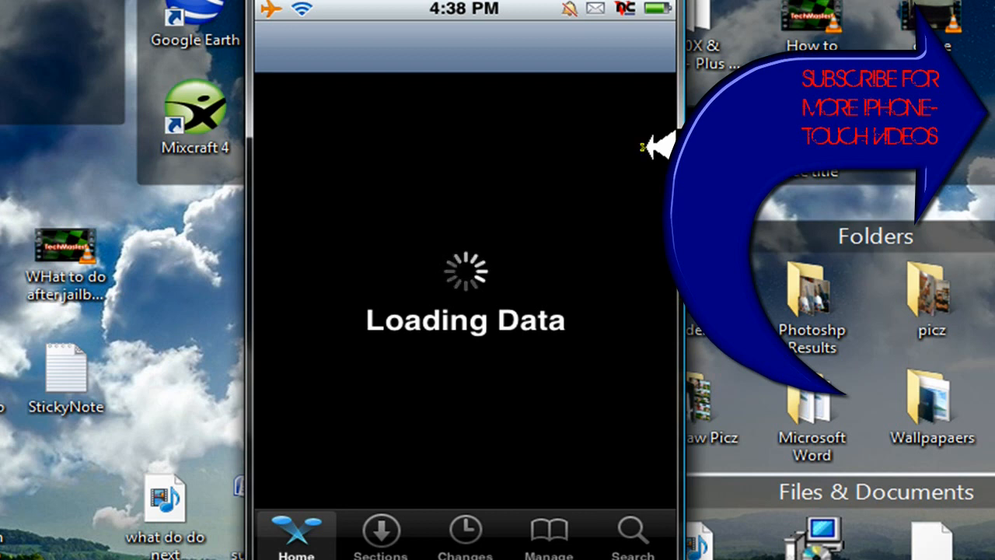
{"action": "mouse_move", "coordinate": [656, 146]}
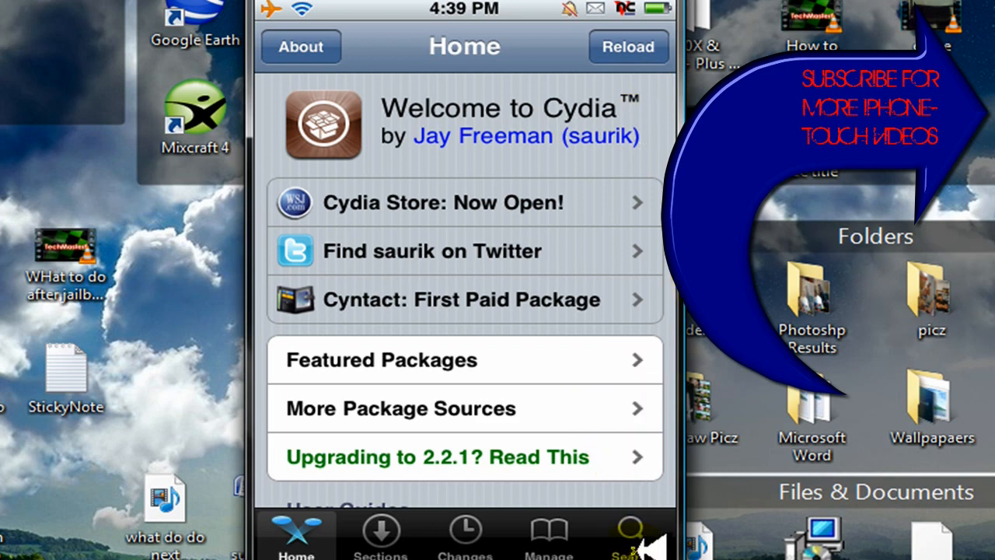
Search Cydia for 'liveclock' and scroll to the iSpazio LiveClock package
{"action": "left_click", "coordinate": [630, 532]}
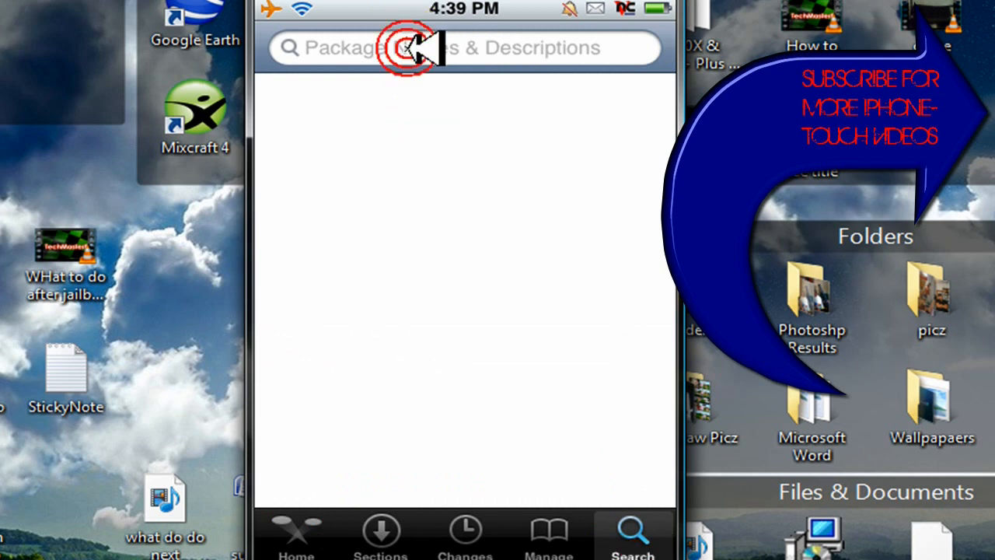
{"action": "left_click", "coordinate": [463, 47]}
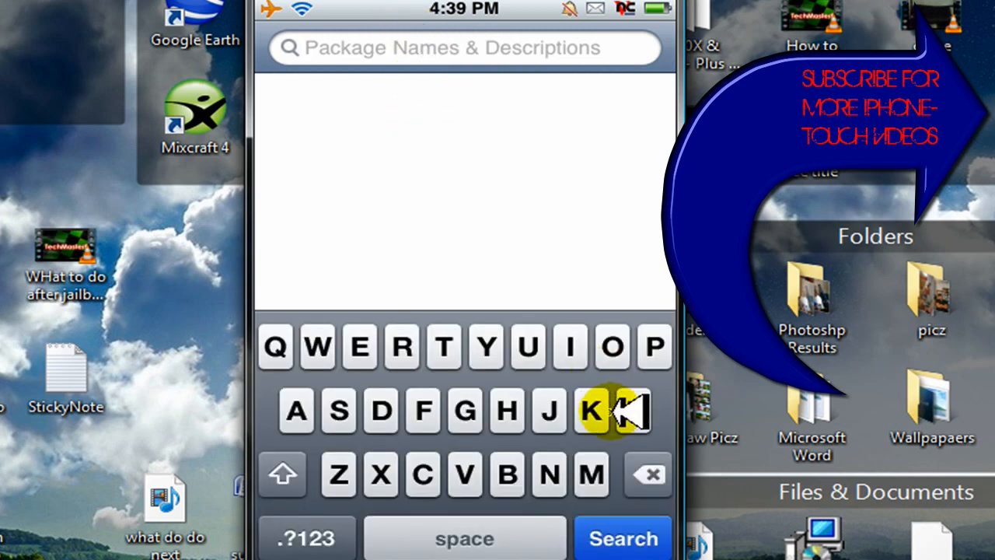
{"action": "left_click", "coordinate": [570, 345]}
{"action": "type", "text": "liveclock"}
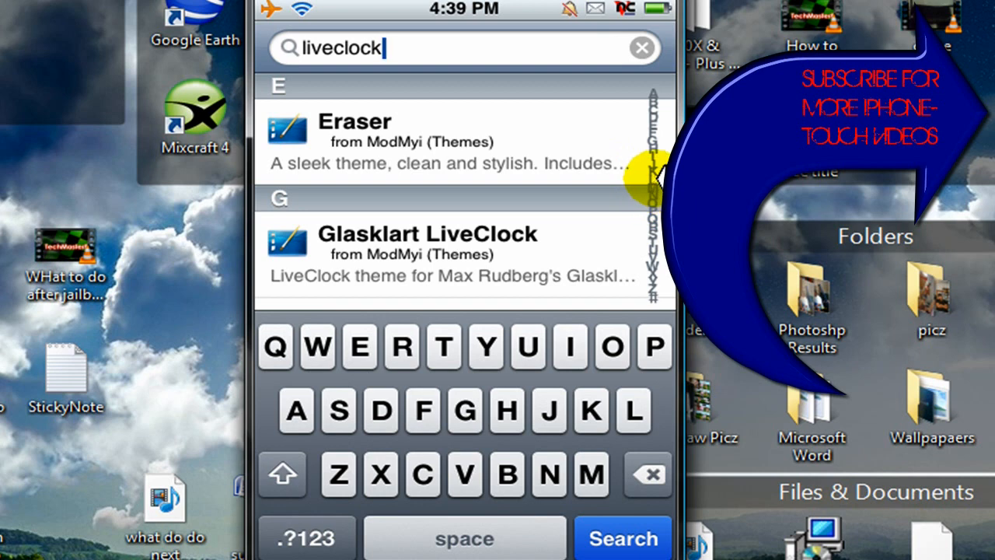
{"action": "scroll", "scroll_direction": "down", "scroll_amount": 3}
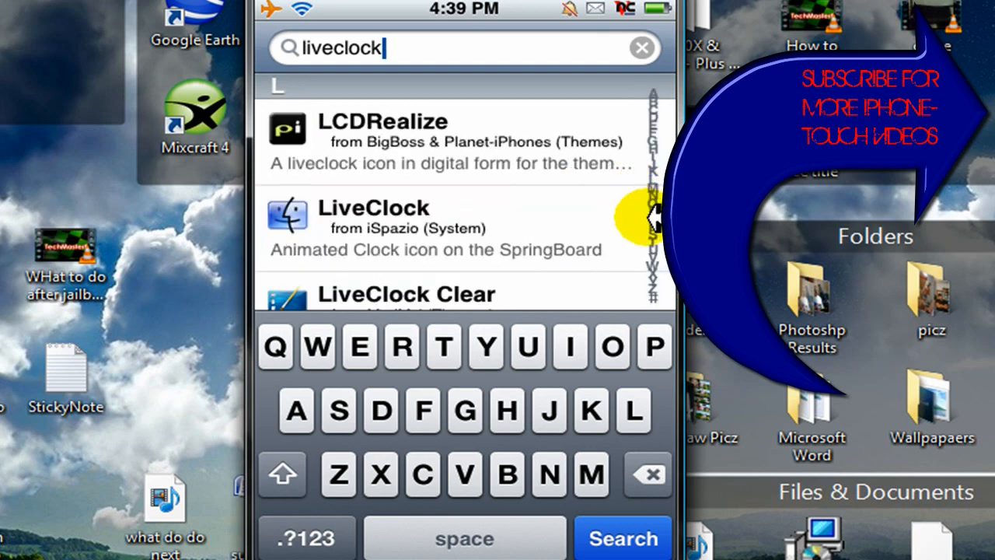
{"action": "mouse_move", "coordinate": [288, 89]}
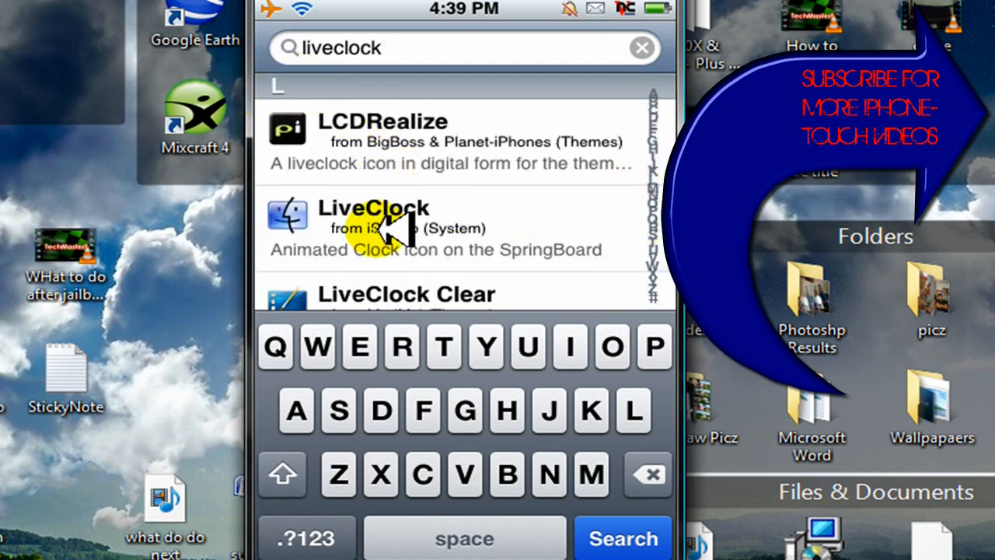
{"action": "left_click", "coordinate": [451, 228]}
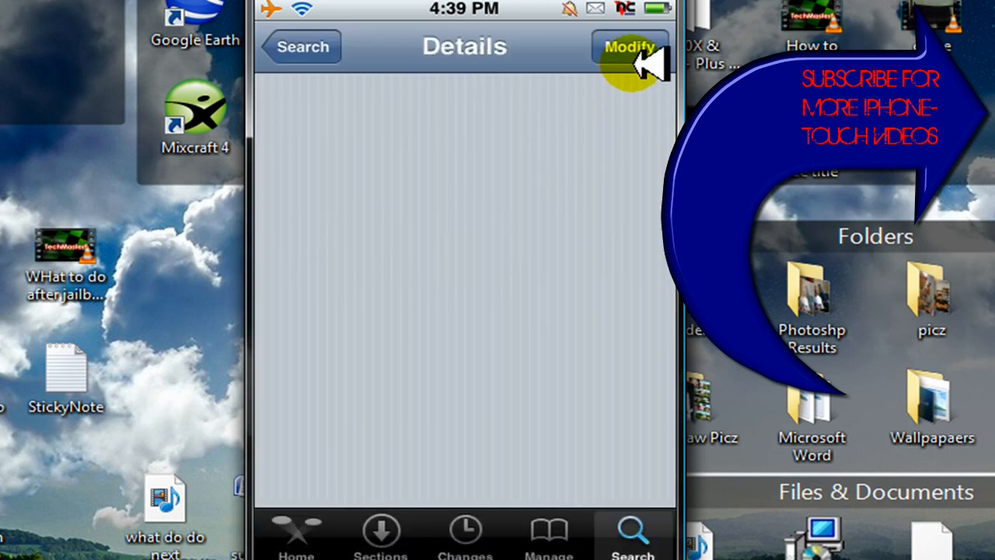
{"action": "left_click", "coordinate": [630, 47]}
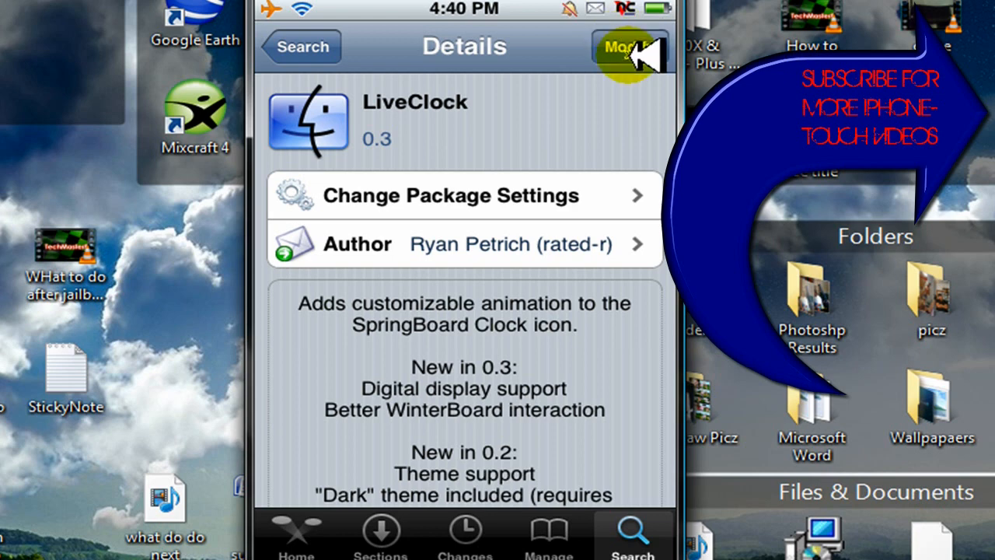
{"action": "mouse_move", "coordinate": [557, 23]}
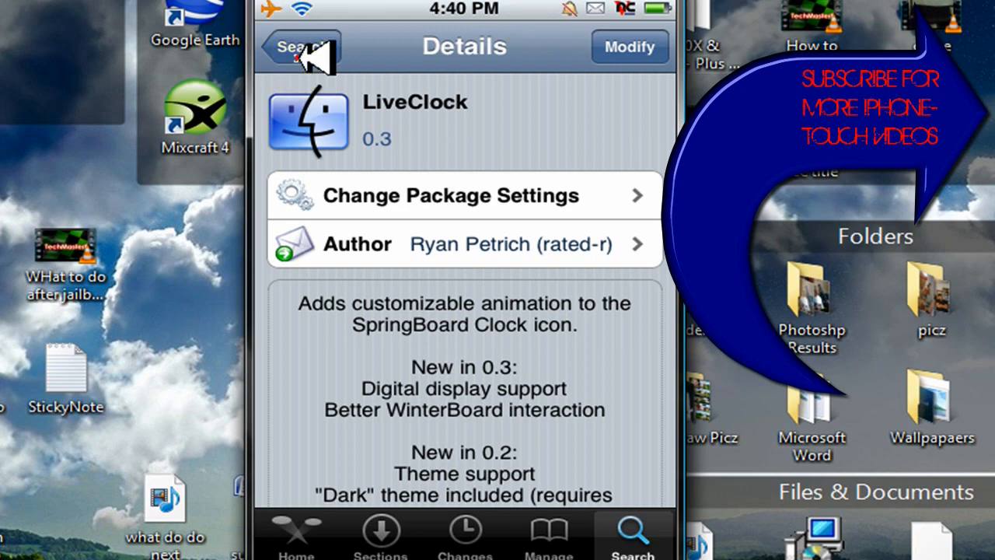
{"action": "left_click", "coordinate": [299, 47]}
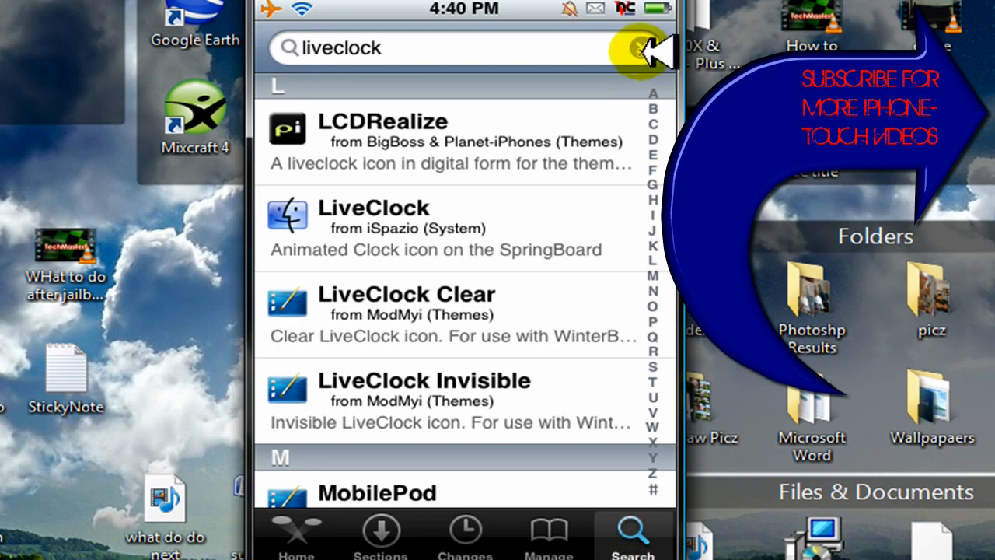
Clear the search, look up 'weathericon' and scroll to the ModMyi WeatherIcon tweak
{"action": "left_click", "coordinate": [634, 46]}
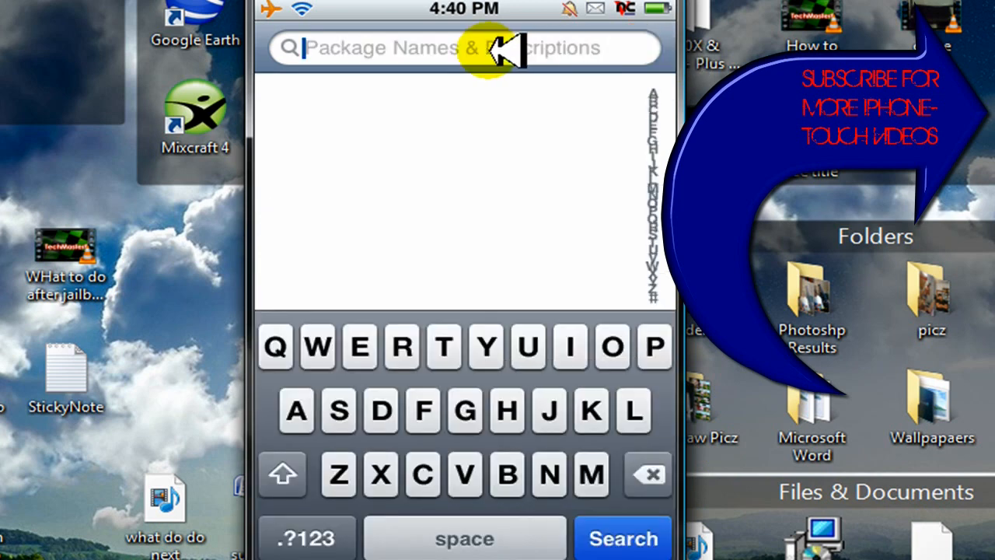
{"action": "mouse_move", "coordinate": [318, 348]}
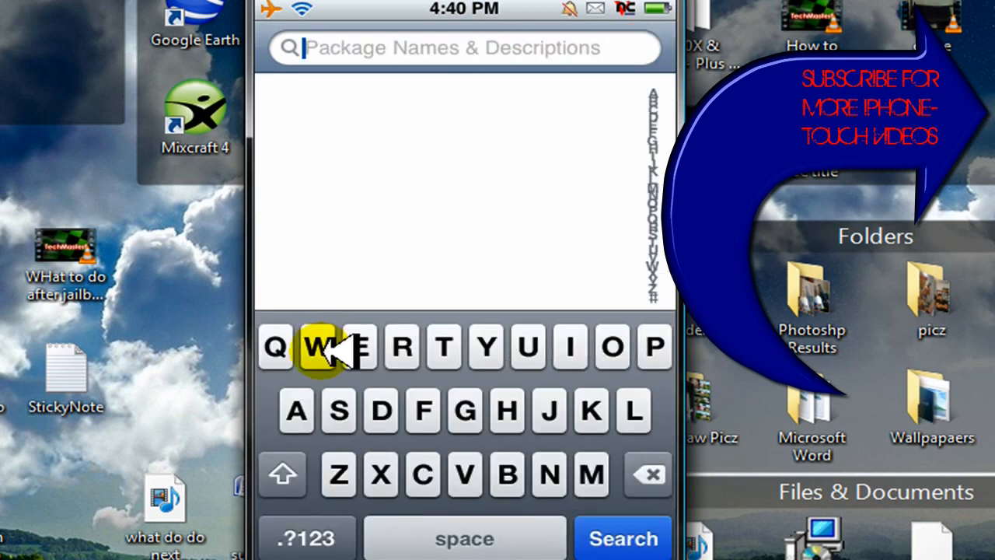
{"action": "left_click", "coordinate": [317, 347]}
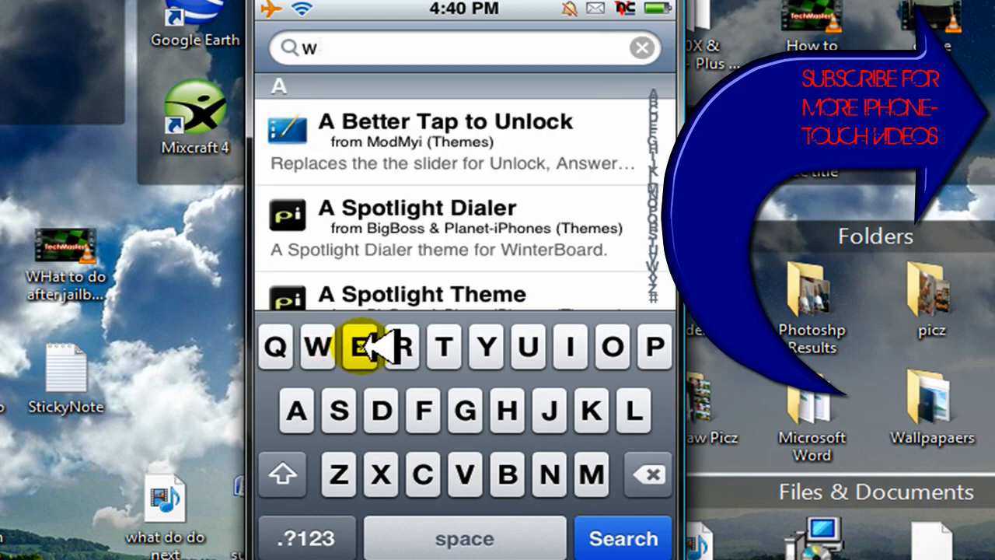
{"action": "left_click", "coordinate": [357, 347]}
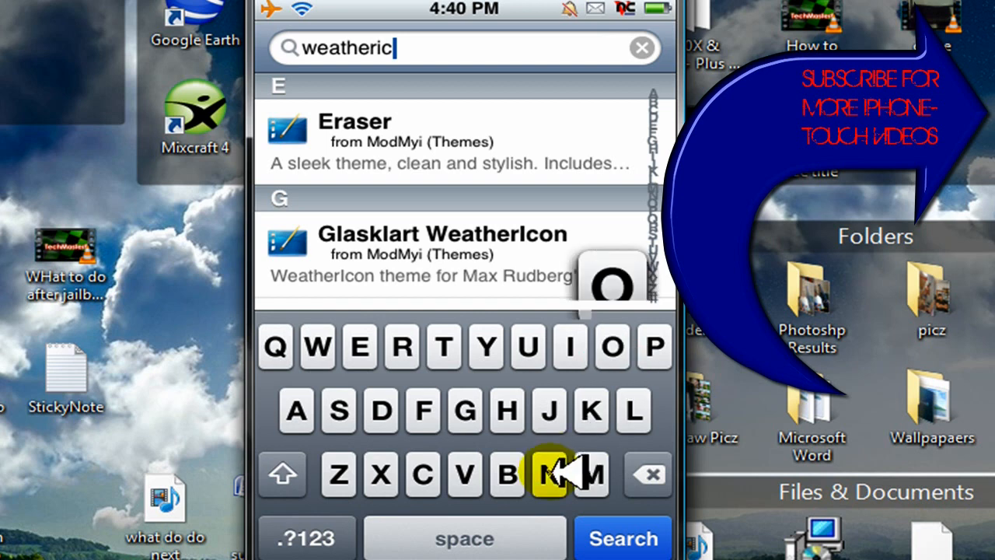
{"action": "type", "text": "on"}
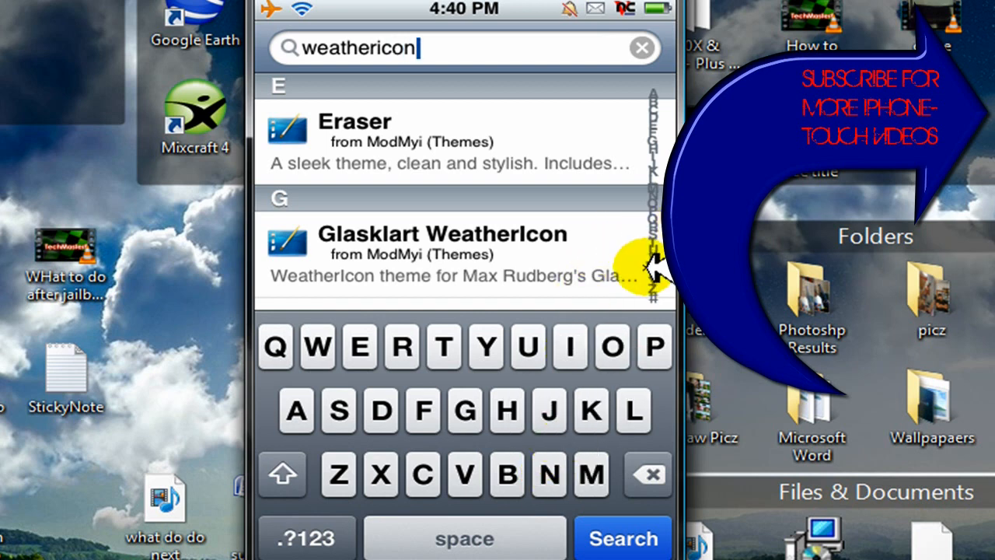
{"action": "scroll", "scroll_direction": "down", "scroll_amount": 3}
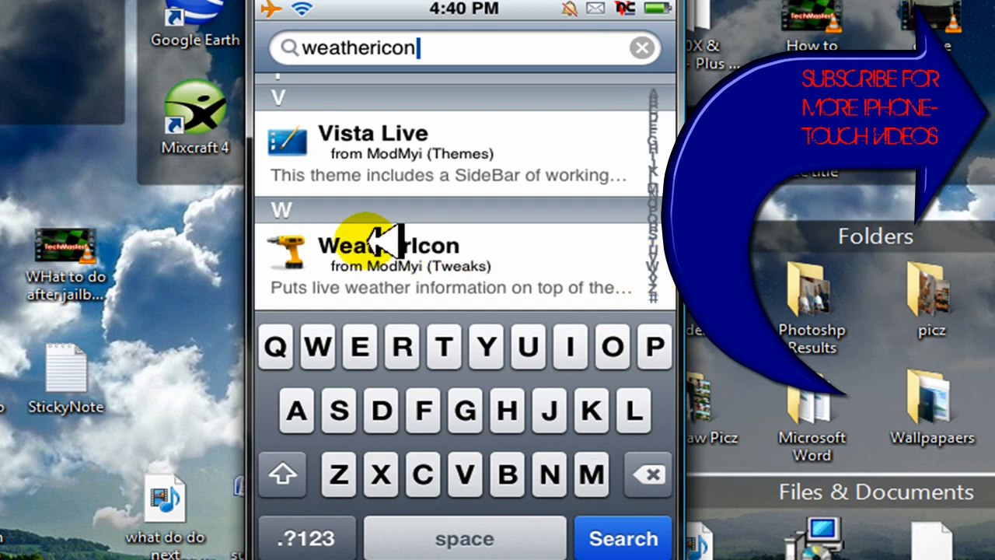
{"action": "mouse_move", "coordinate": [389, 267]}
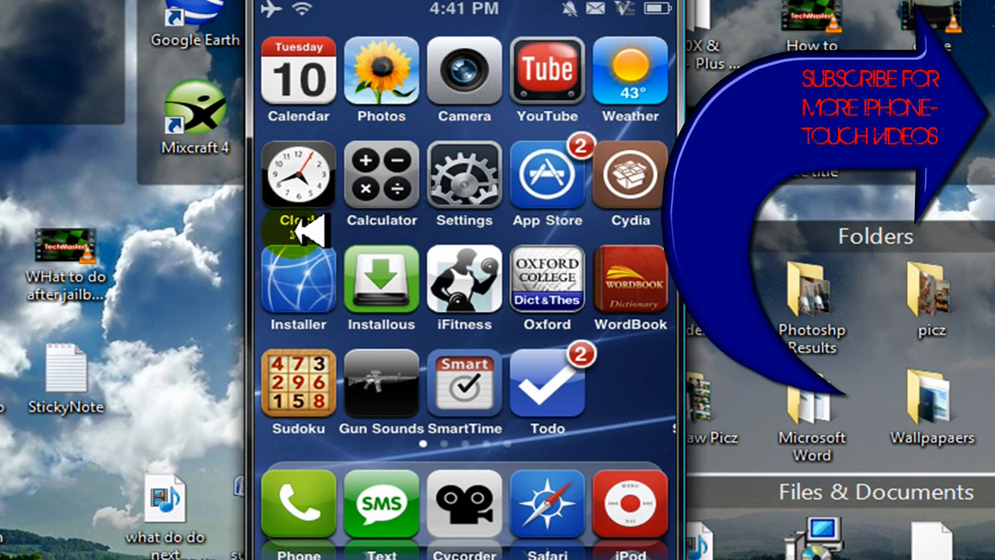
{"action": "mouse_move", "coordinate": [311, 218]}
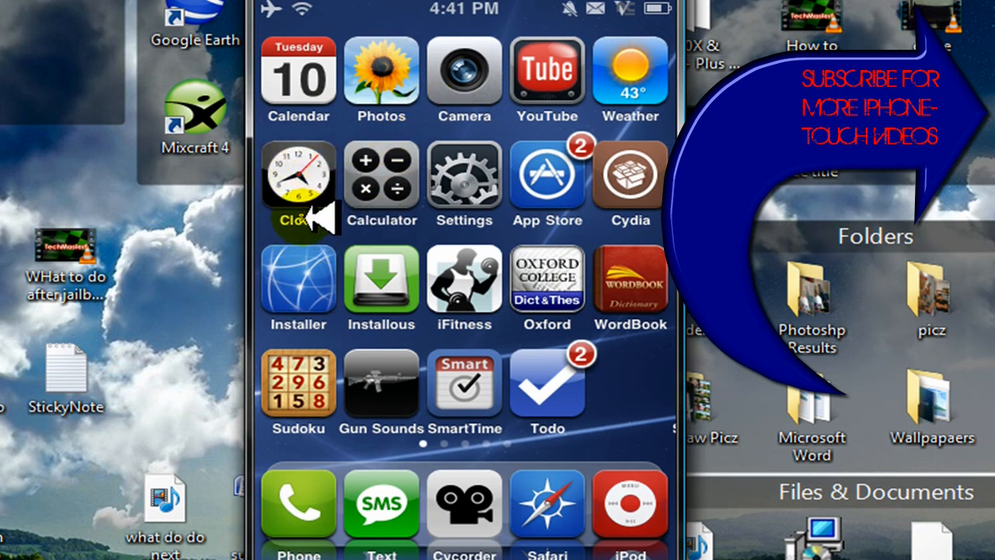